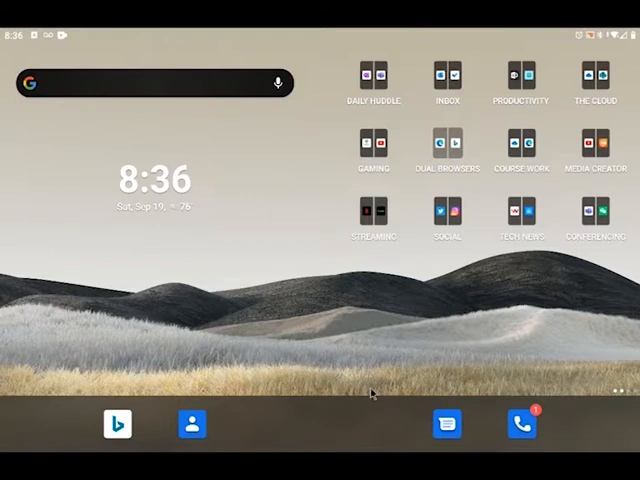
mouse_move(464, 190)
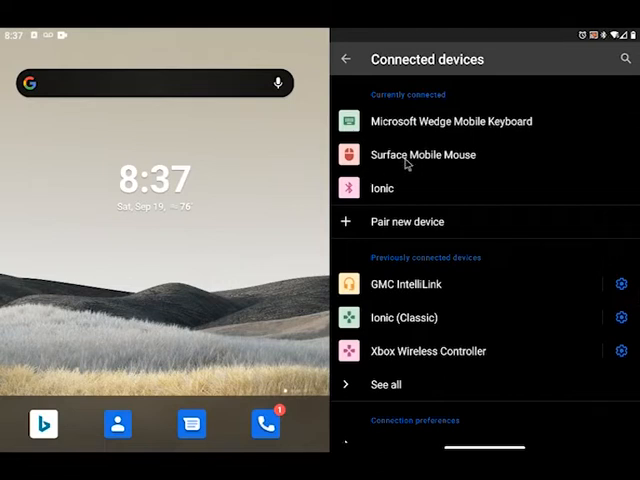
mouse_move(425, 180)
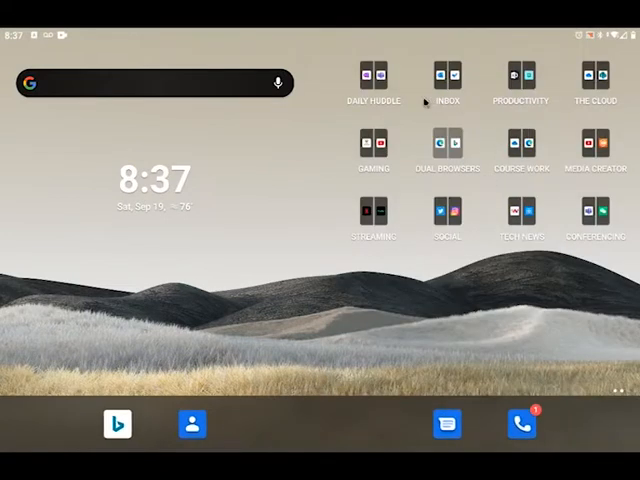
mouse_move(370, 112)
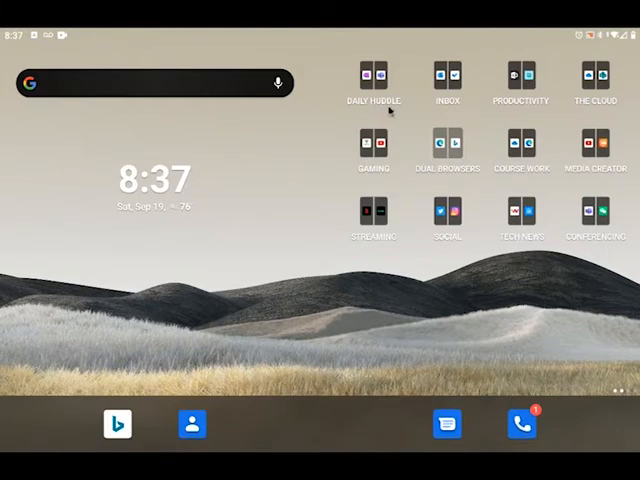
mouse_move(477, 120)
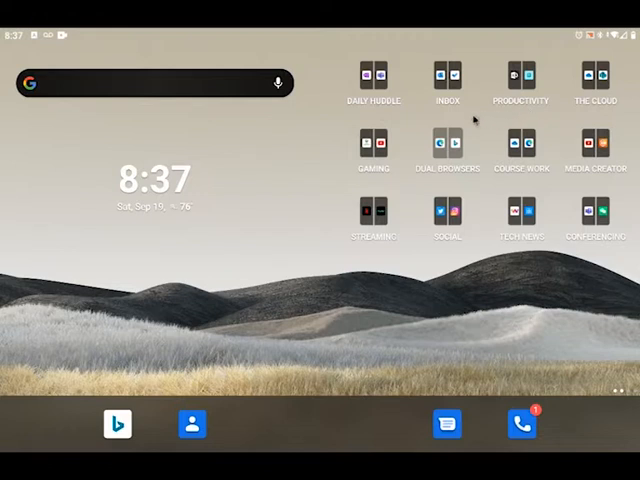
mouse_move(410, 115)
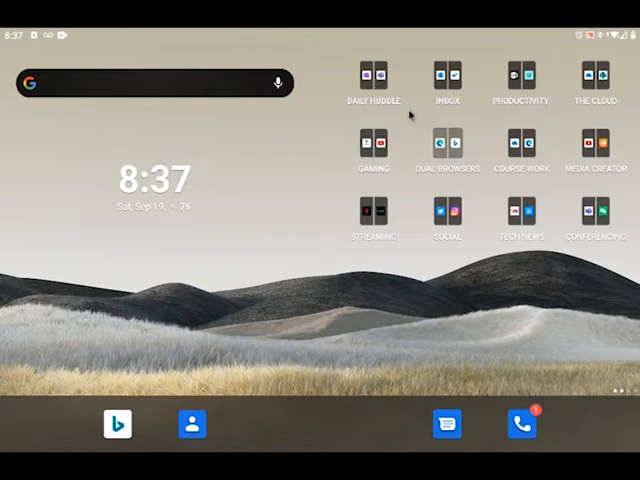
mouse_move(550, 110)
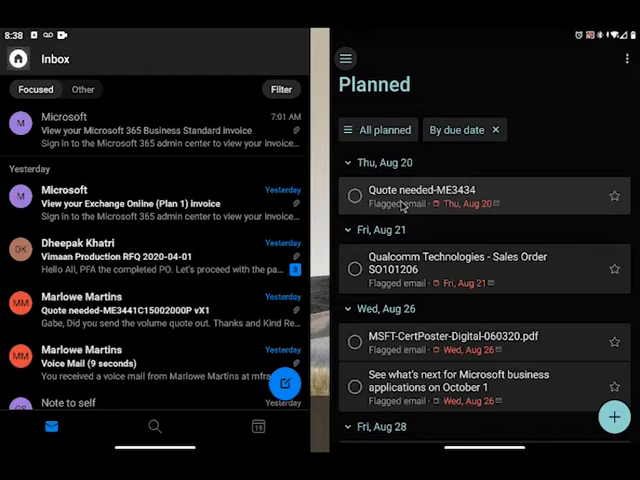
Step: Open the Quote needed-ME3434 task and view its original flagged email in Outlook
scroll(down, 3)
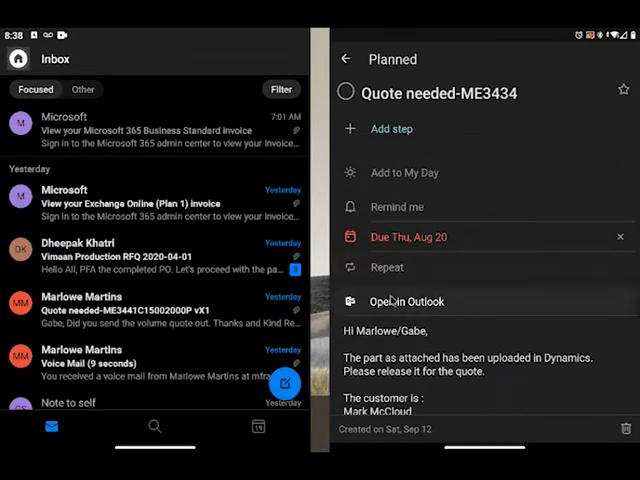
click(407, 301)
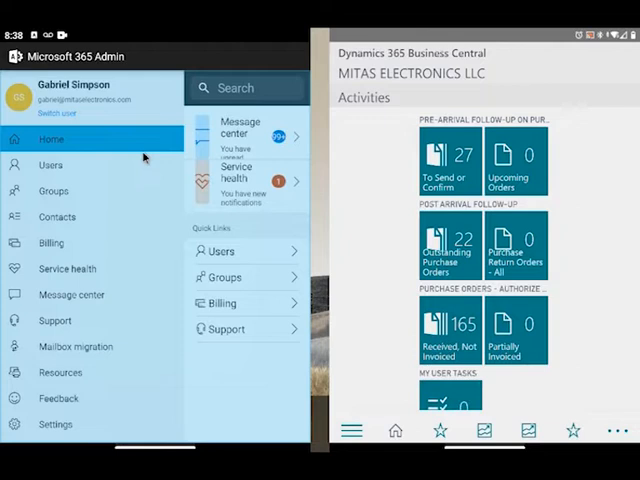
mouse_move(237, 207)
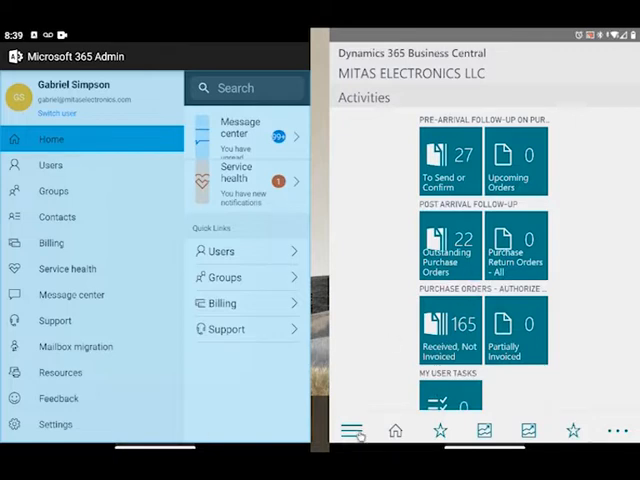
Step: Open Vendors from the purchasing pages and search for 'Golden Bridge'
click(351, 431)
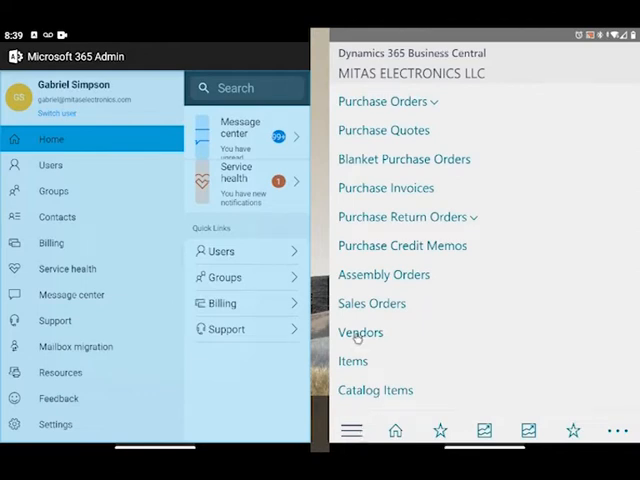
click(360, 332)
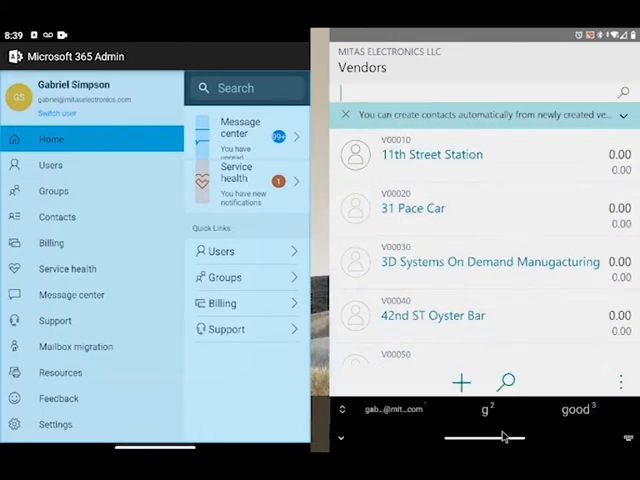
text(G)
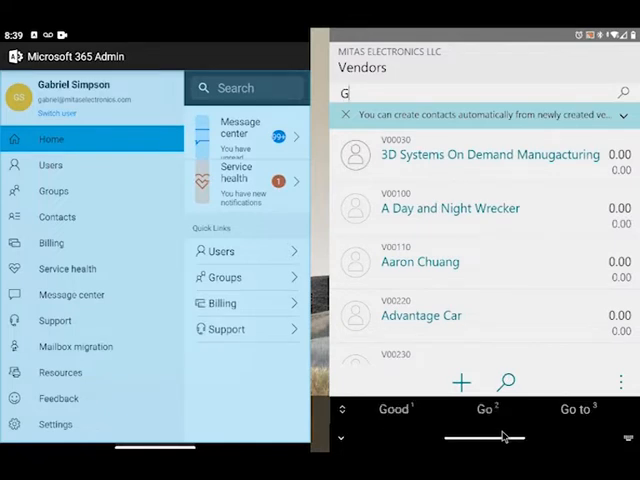
text(oldn)
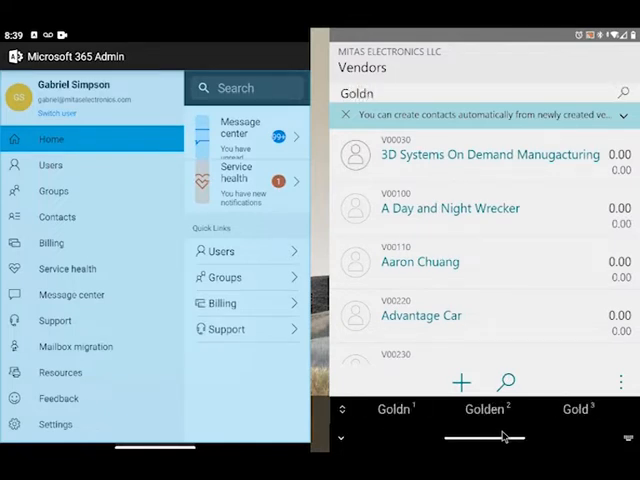
text(Golden Bridge)
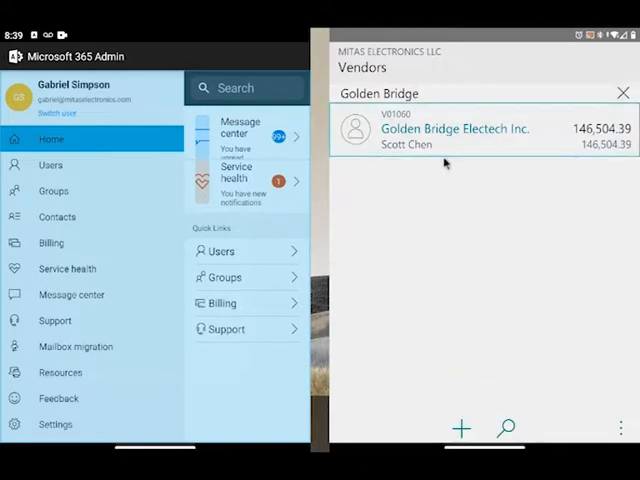
Step: Open the Golden Bridge Electech Inc. vendor card and scroll through its available actions
click(455, 128)
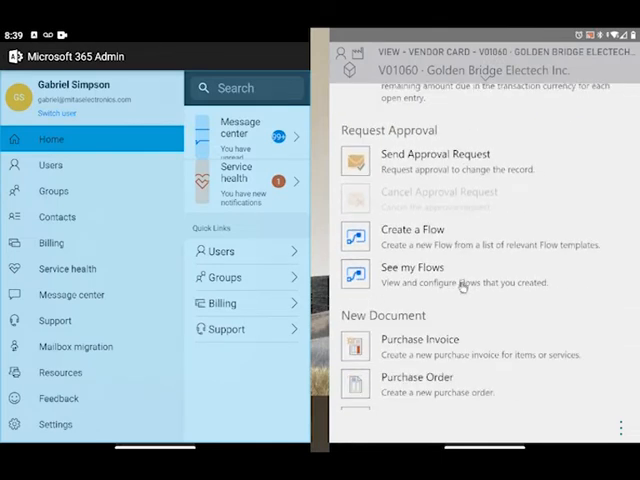
scroll(down, 3)
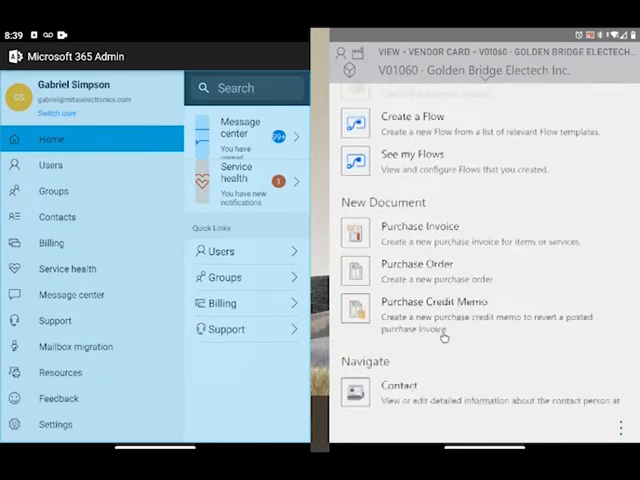
scroll(down, 3)
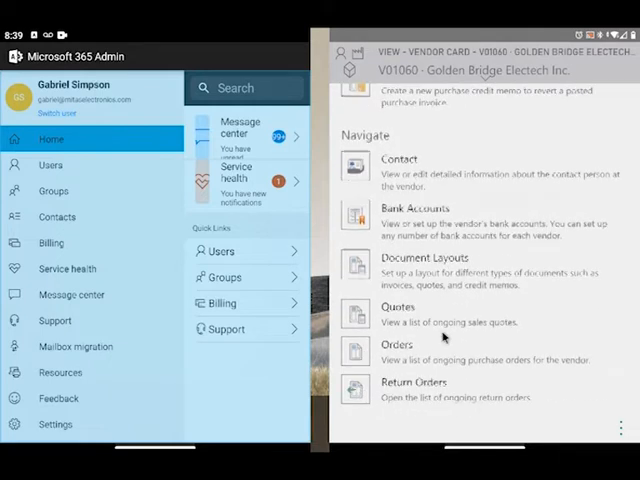
scroll(down, 3)
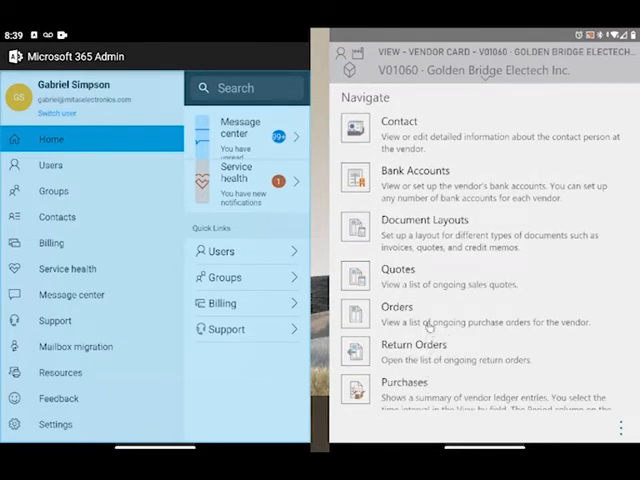
scroll(down, 3)
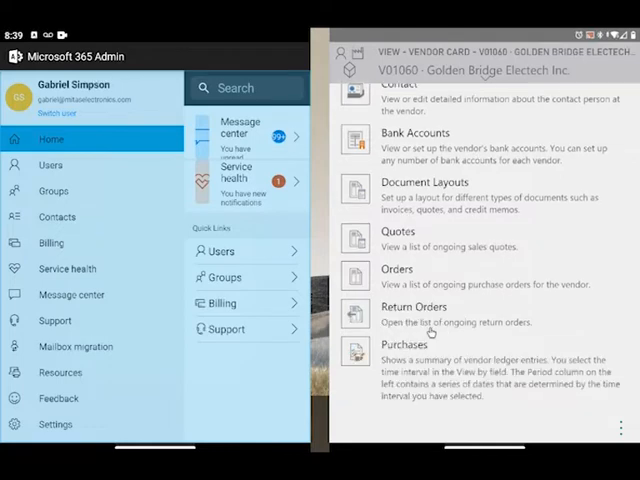
scroll(down, 3)
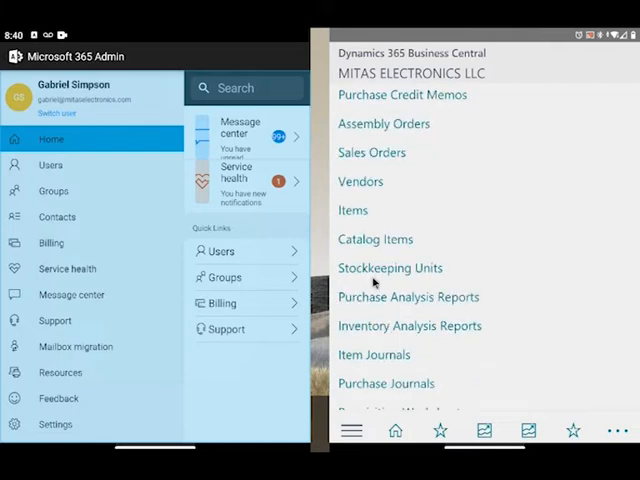
Step: Open the Purchase Quotes list, filtered to Golden Bridge Electech Inc. quotes
scroll(down, 3)
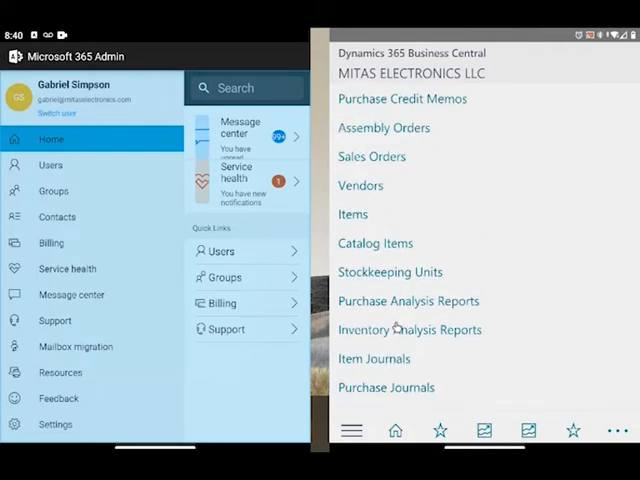
scroll(down, 3)
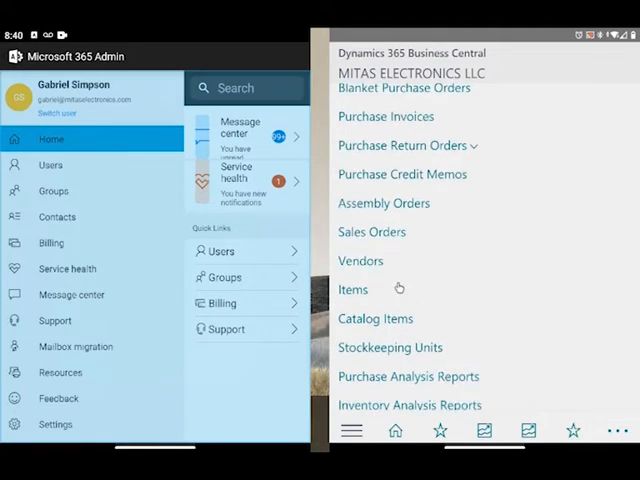
scroll(down, 3)
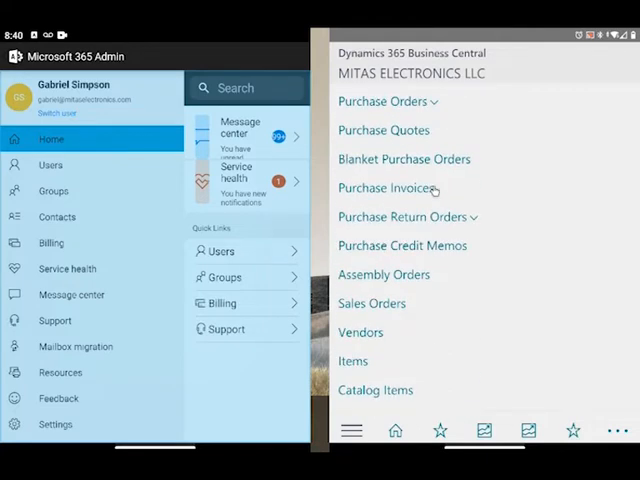
click(384, 130)
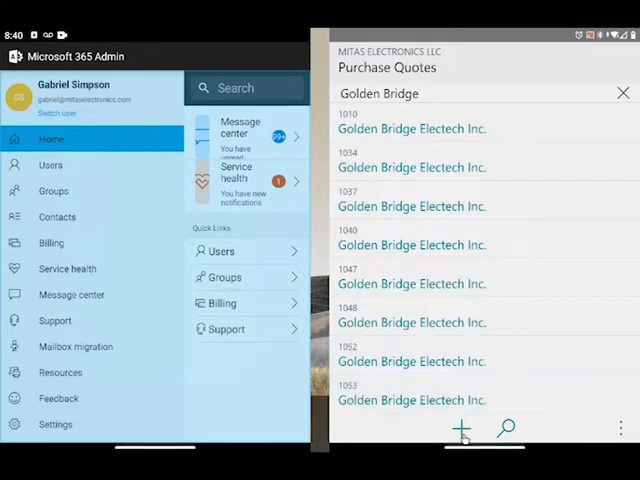
Step: Start a new purchase quote, enter Golden Bridge as vendor and bring up the Items list for lines
click(461, 428)
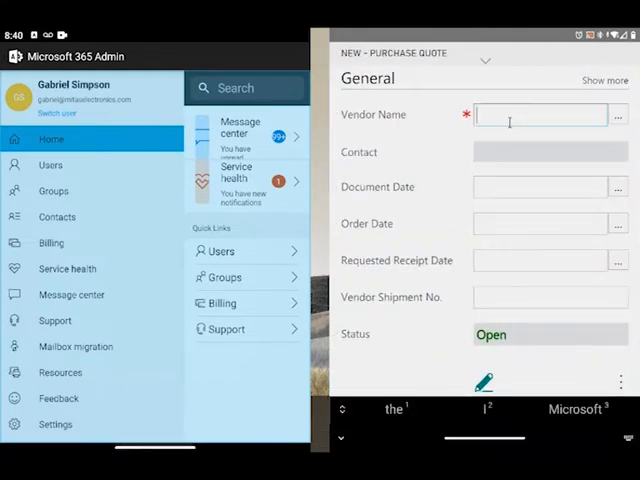
text(Goodn)
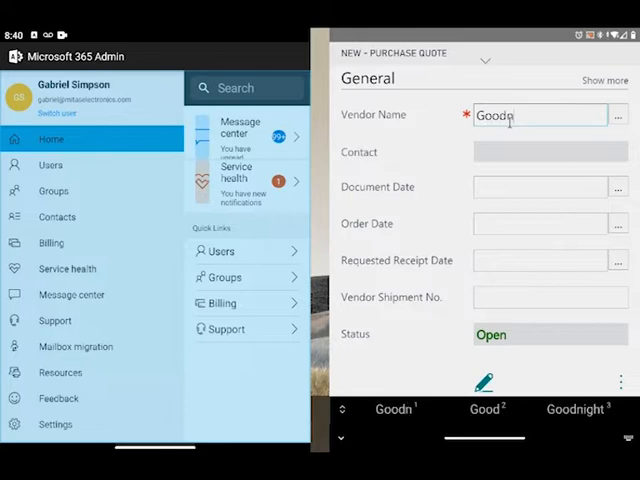
click(487, 408)
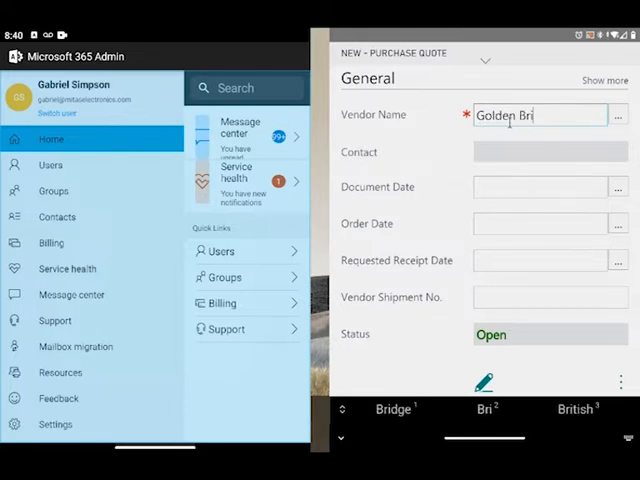
text(dg)
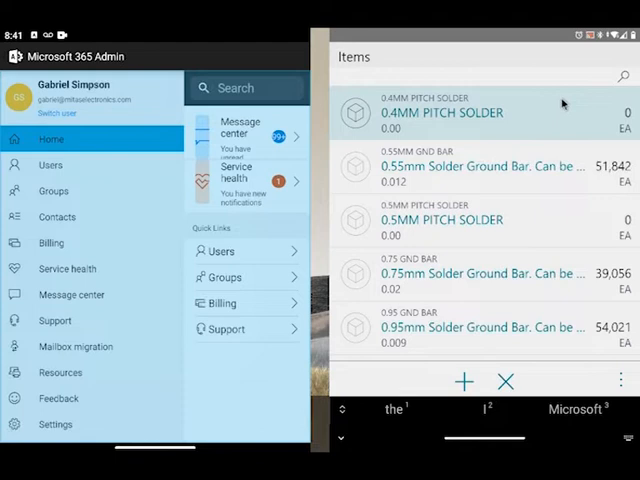
Step: Search items for ME3, add the ME3434T18000701P cable assembly line and open its line details
text(ME3)
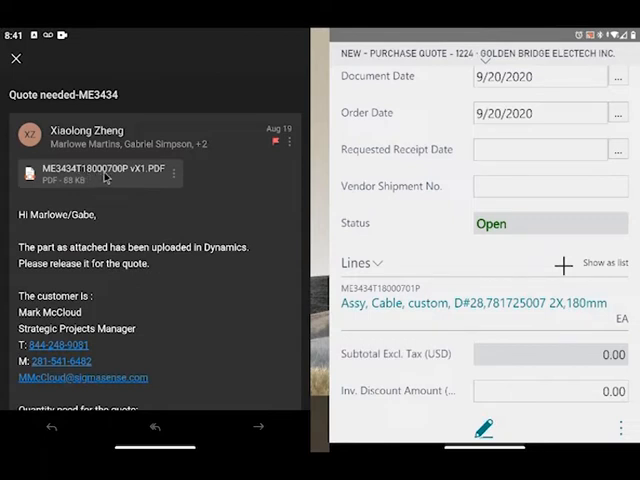
mouse_move(214, 185)
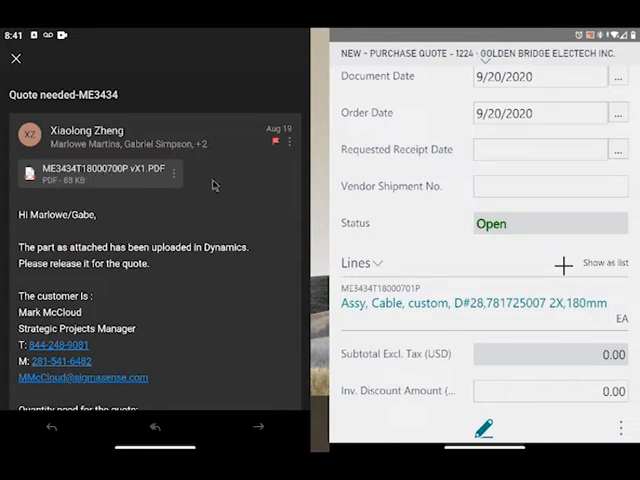
click(470, 303)
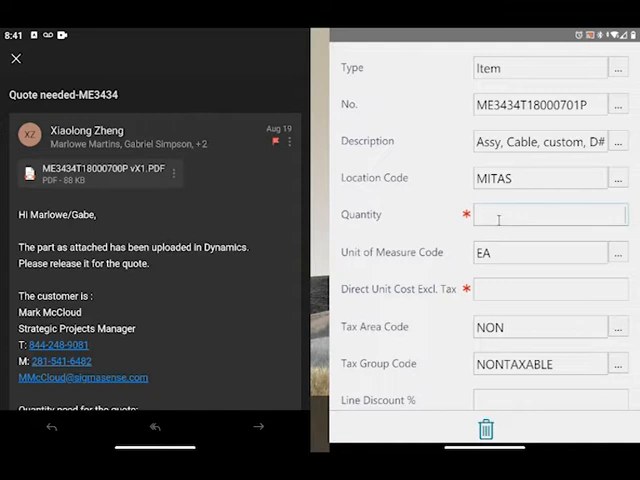
Step: Set the first line's quantity to 100, then add a second ME3434T18000701P line at 300 with unit cost 3.00
text(100)
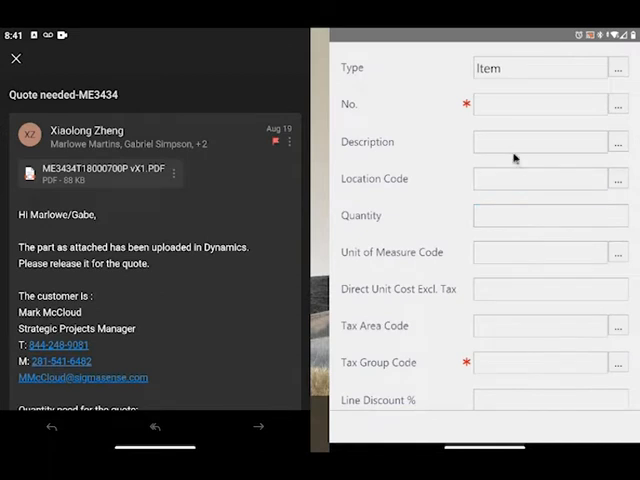
click(540, 104)
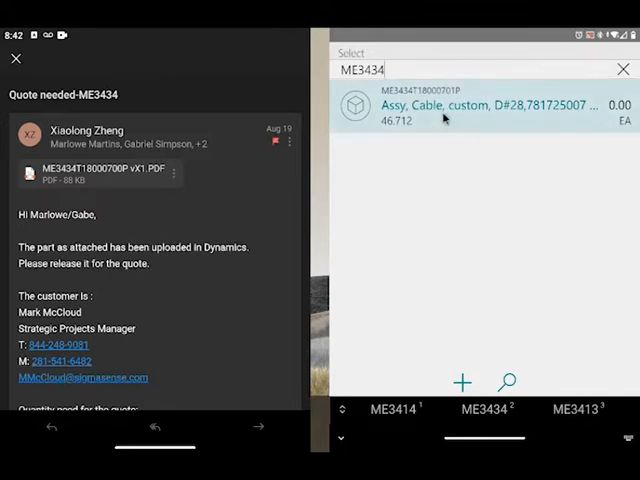
click(480, 112)
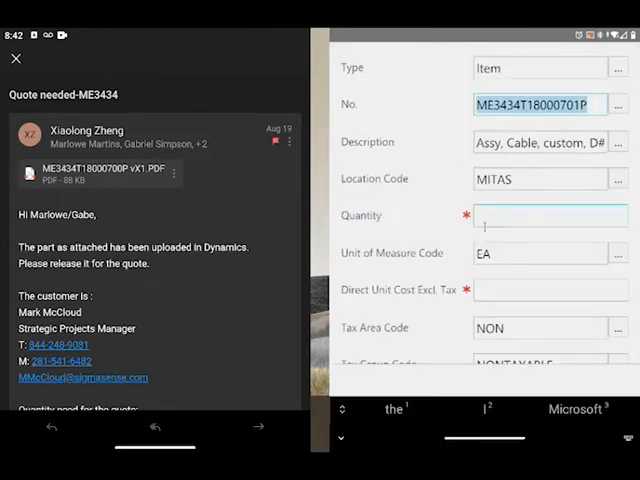
click(550, 215)
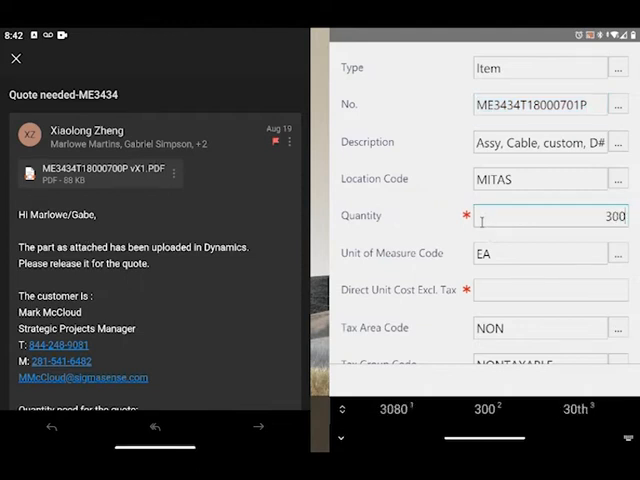
click(550, 289)
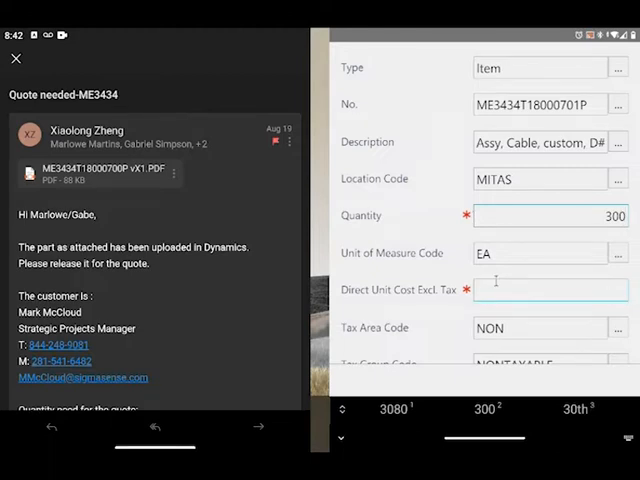
text(3.00)
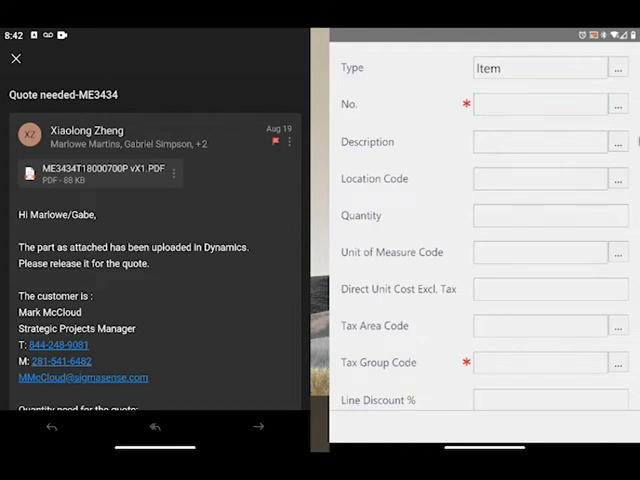
Step: Add a third ME3434T18000701P line with quantity 500, bringing the subtotal to 2,520.00
click(540, 104)
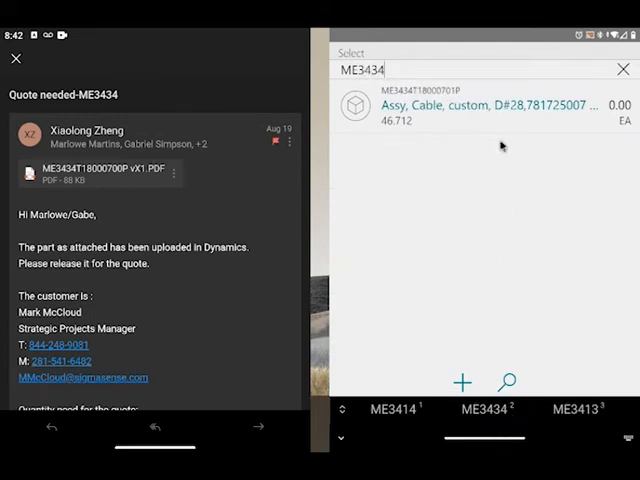
click(480, 106)
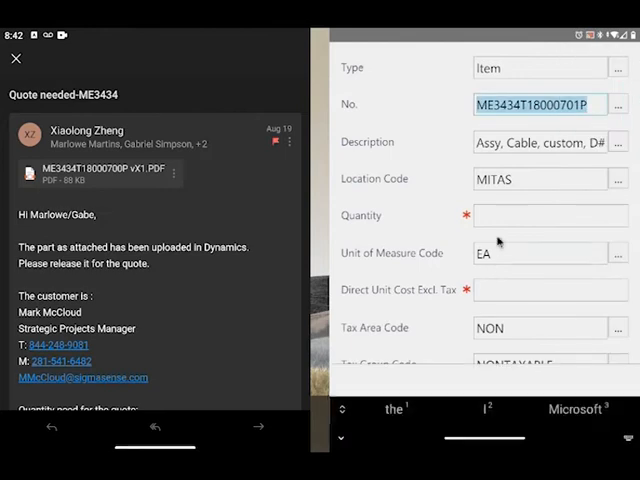
click(548, 215)
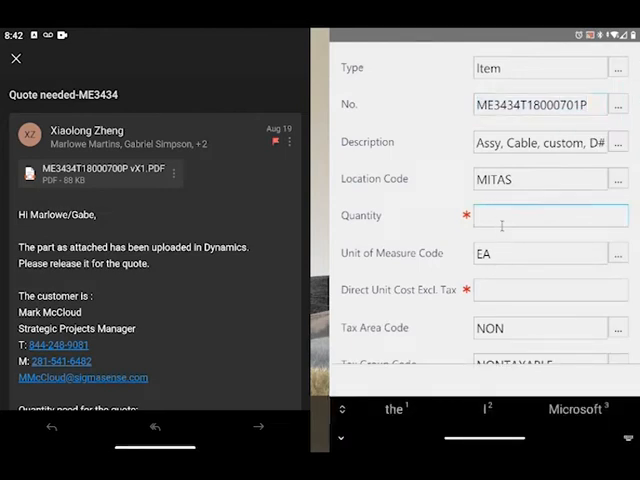
text(500)
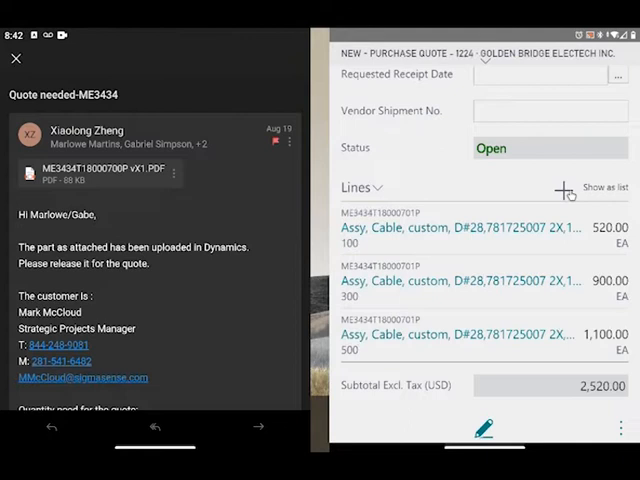
Step: Start another quote line, searching the item list for the cable and entering a quantity
click(555, 188)
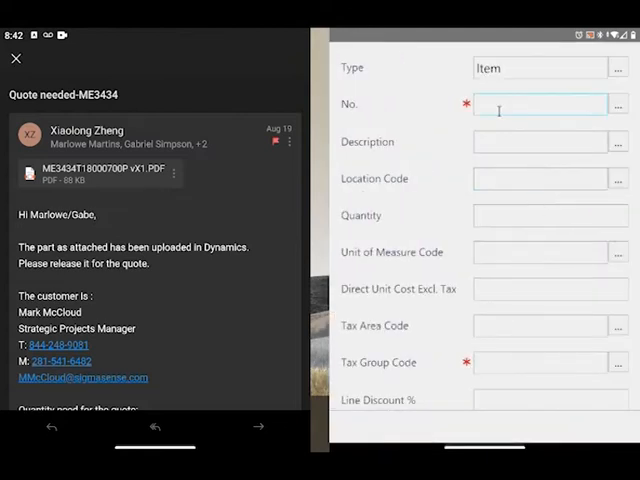
click(540, 104)
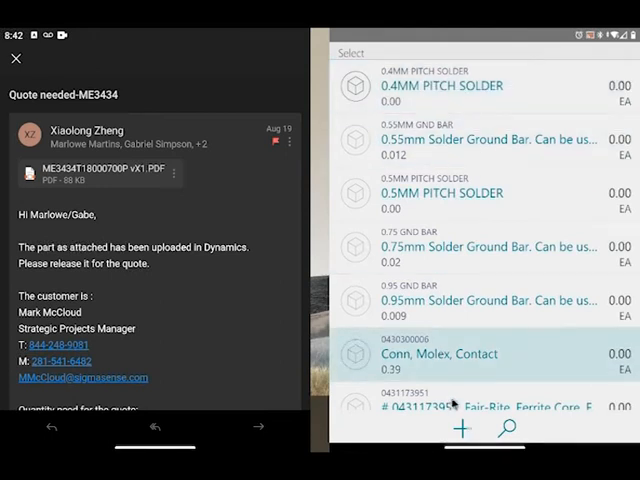
text(ME3434T18000701P)
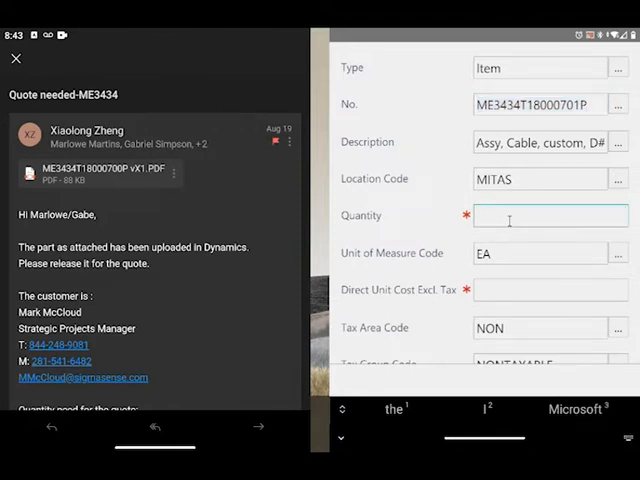
text(10)
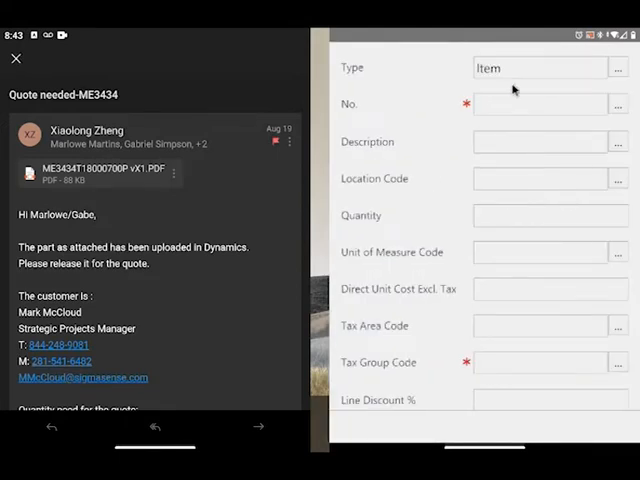
Step: Look up the ME cable item for the new line and enter 500
click(545, 104)
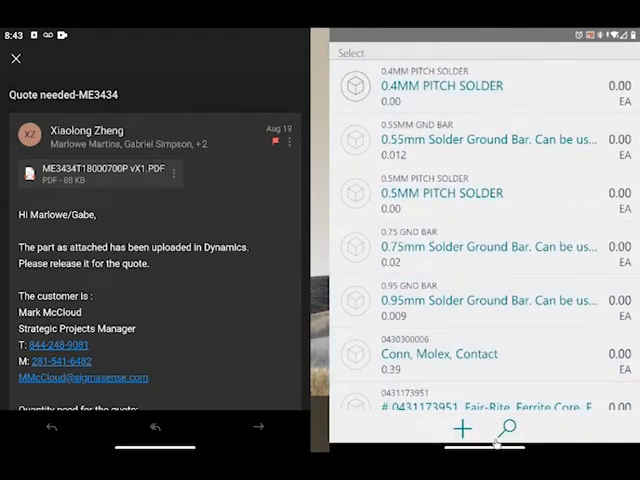
text(ME3434T18000701P)
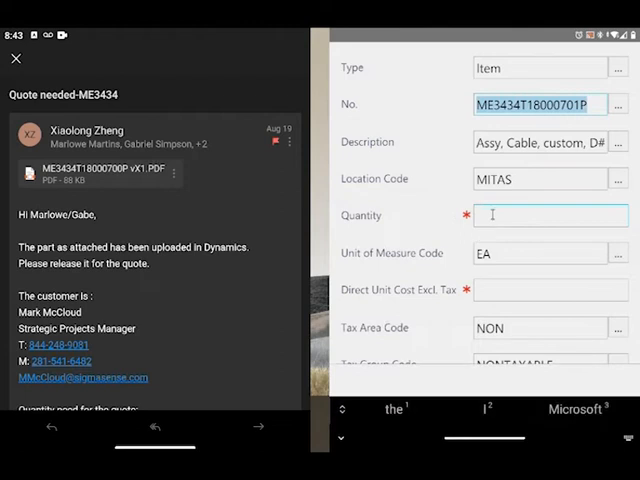
text(500)
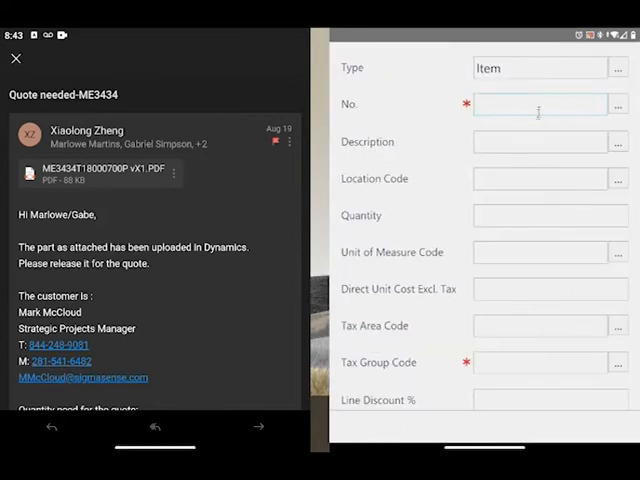
Step: Pick ME3434T18000701P via the Me34 search and enter quantity 10000 on the line
click(540, 105)
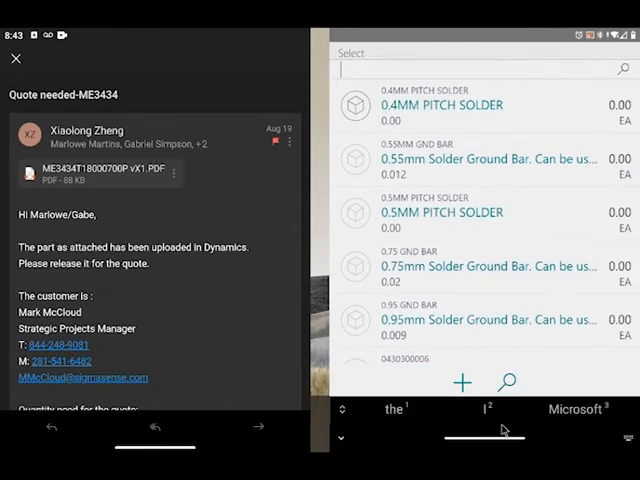
text(Me3434)
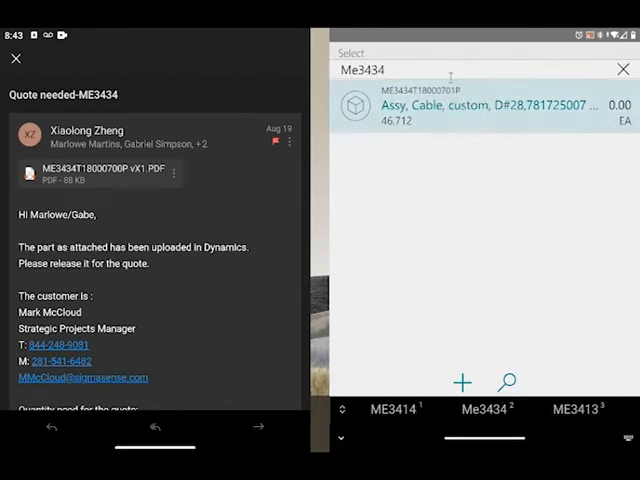
click(484, 105)
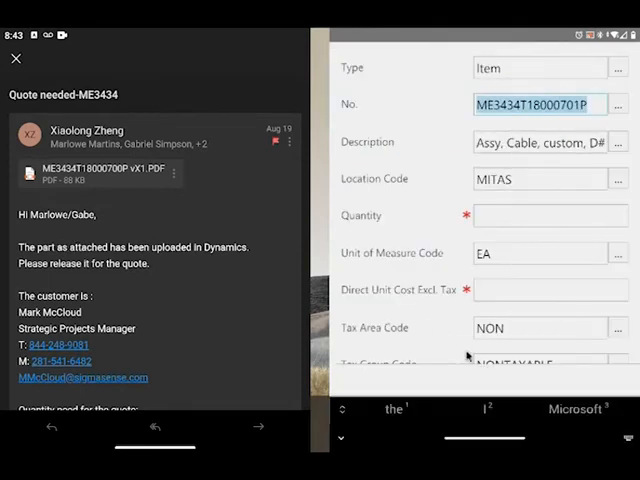
click(540, 215)
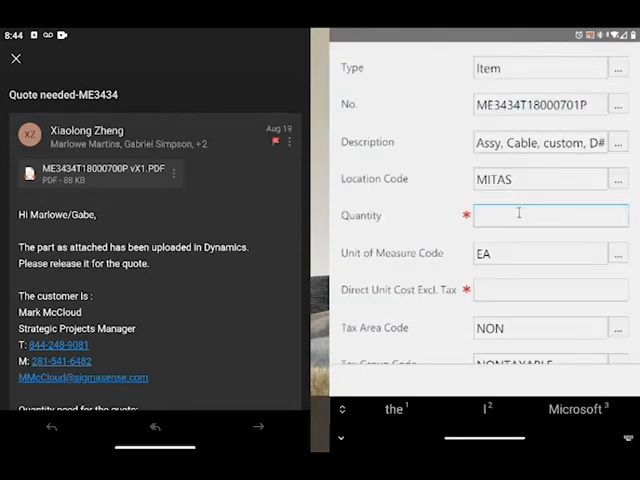
text(10000)
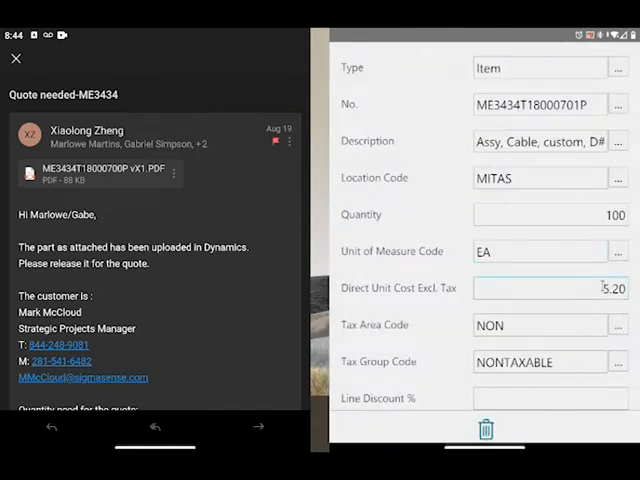
Step: Review the 300, 500 and 1,000 quantity line cards for unit costs, then return to the quote's lines
click(540, 288)
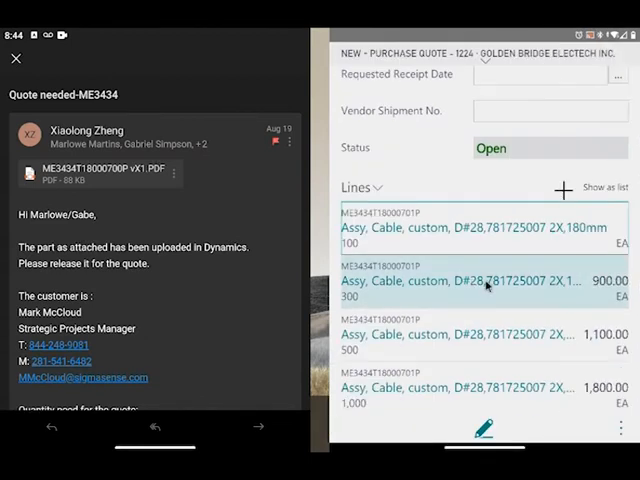
click(485, 285)
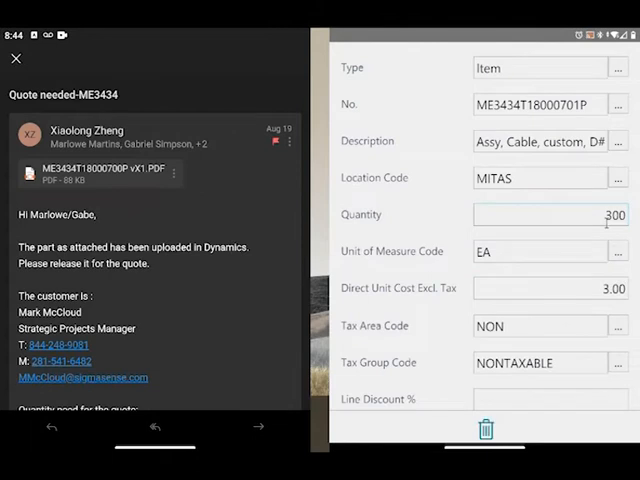
click(540, 288)
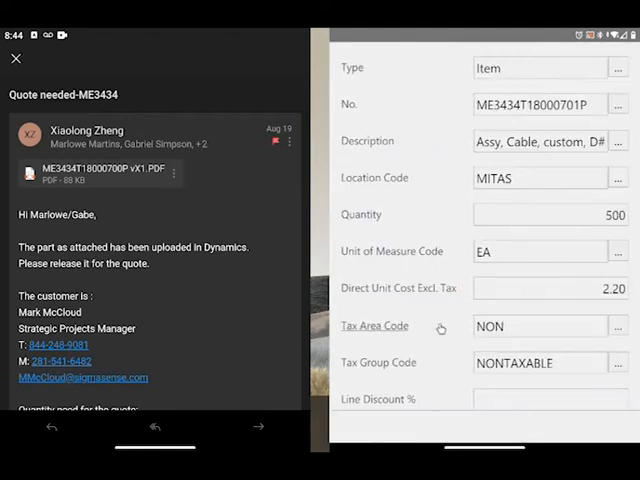
click(540, 288)
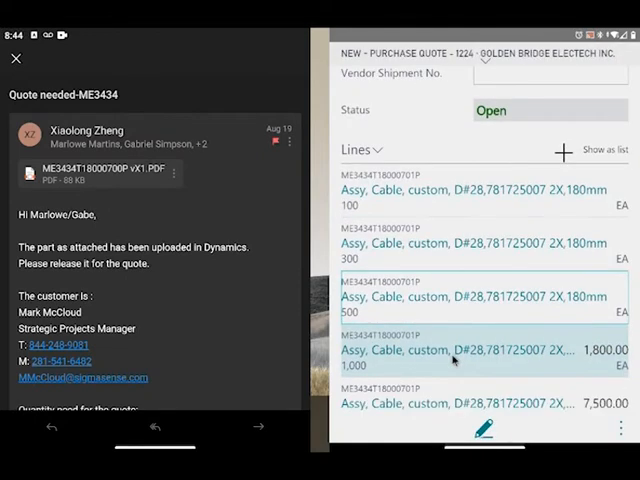
click(480, 360)
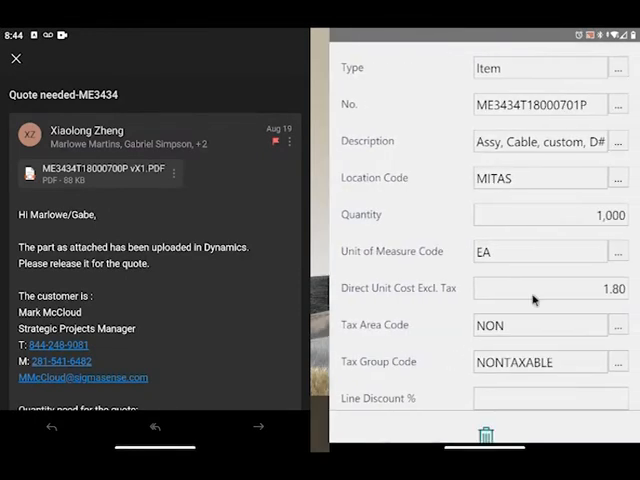
click(550, 288)
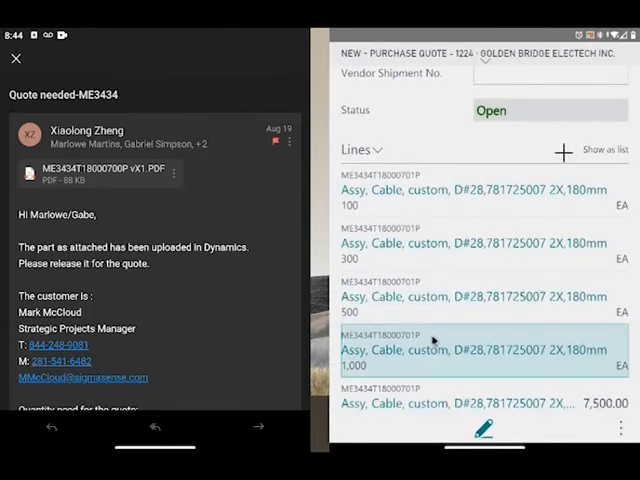
scroll(down, 3)
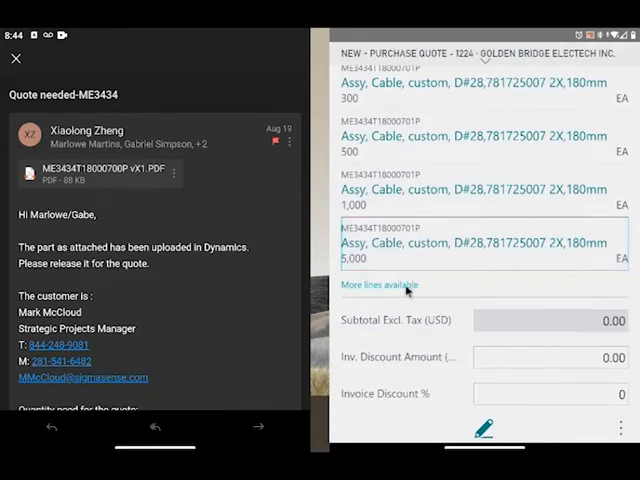
Step: Close quote 1224 and return to the Purchase Quotes list filtered to Golden Bridge
click(378, 285)
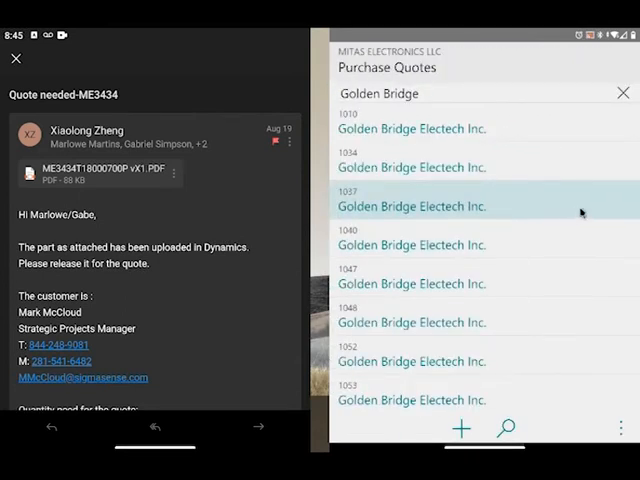
click(410, 128)
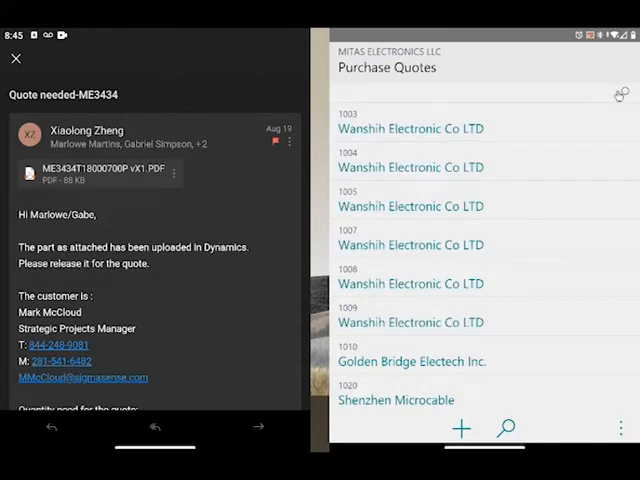
scroll(down, 3)
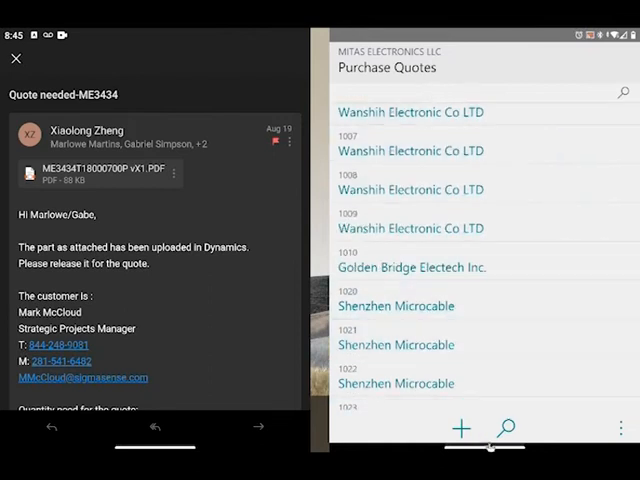
text(God)
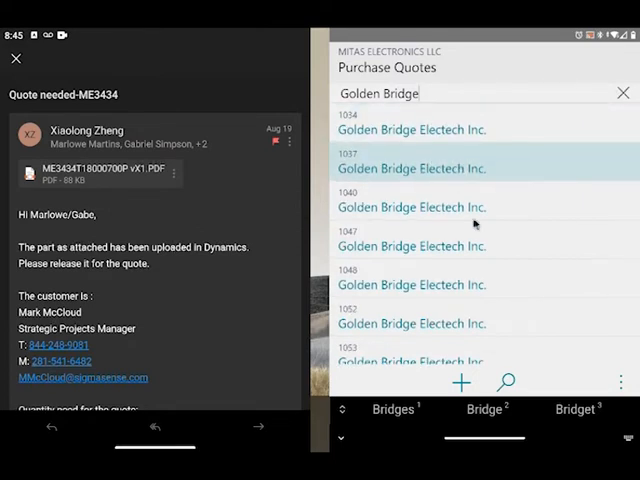
click(620, 382)
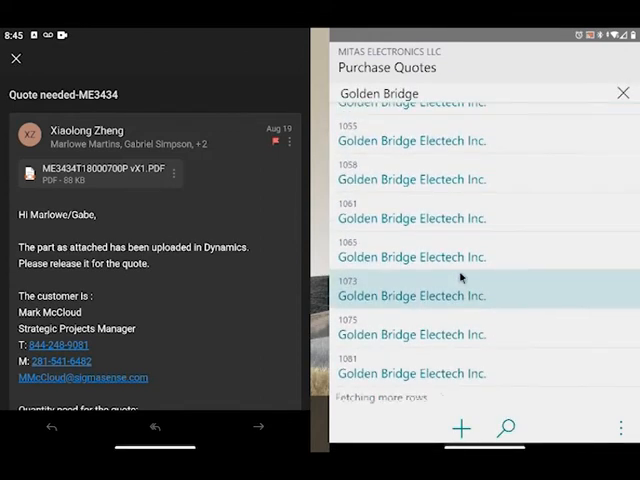
scroll(down, 3)
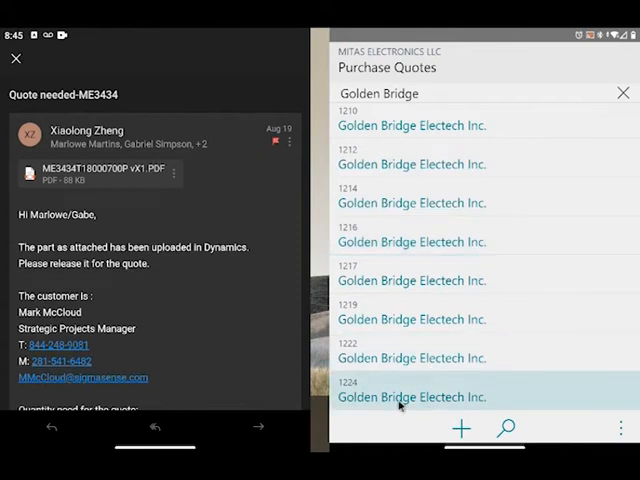
Step: Reopen purchase quote 1224 and scroll through its five cable volume lines
click(411, 390)
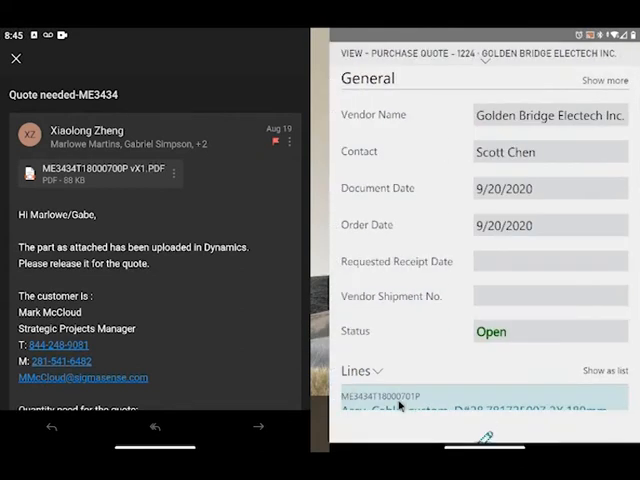
scroll(down, 3)
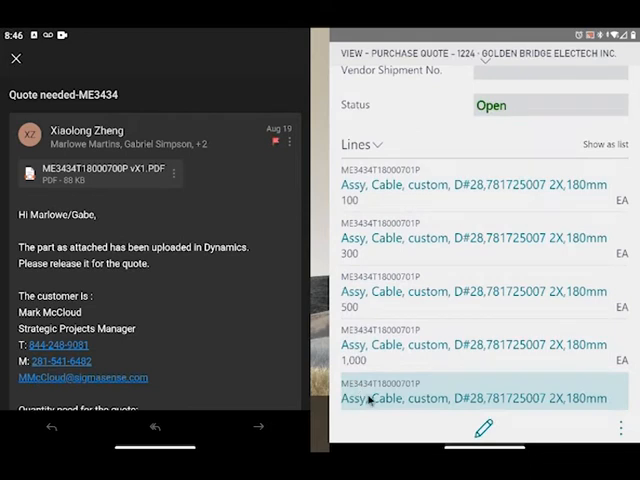
scroll(down, 3)
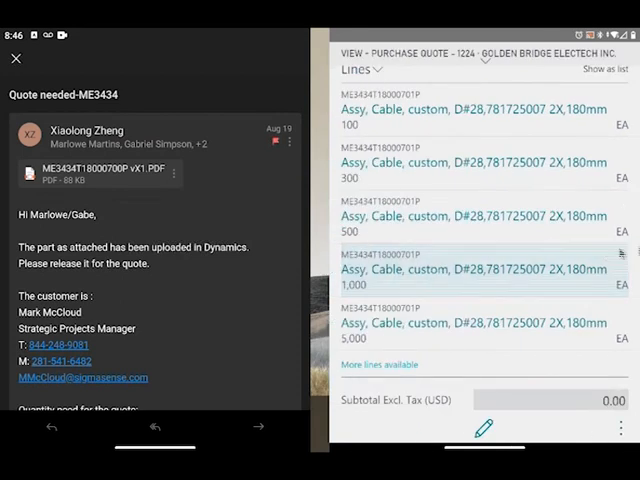
scroll(down, 3)
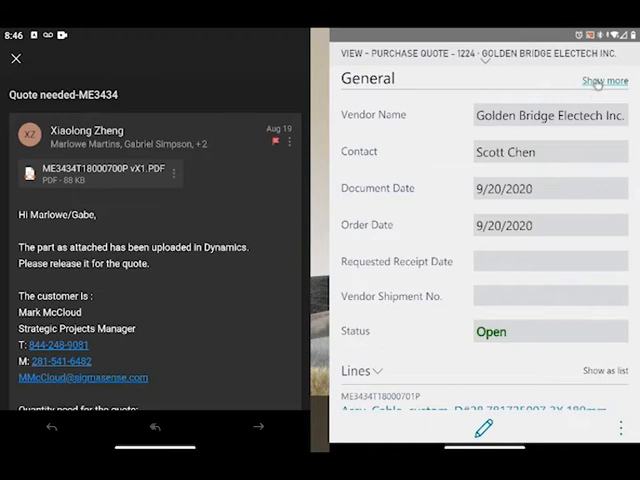
Step: Expand the General section to reveal all vendor details of quote 1224
click(605, 80)
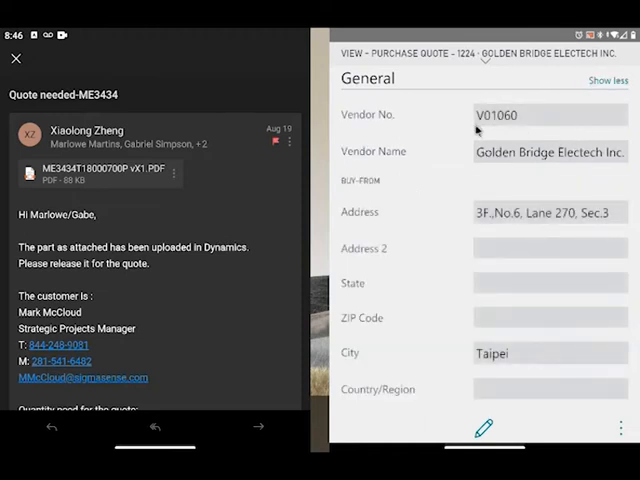
scroll(down, 3)
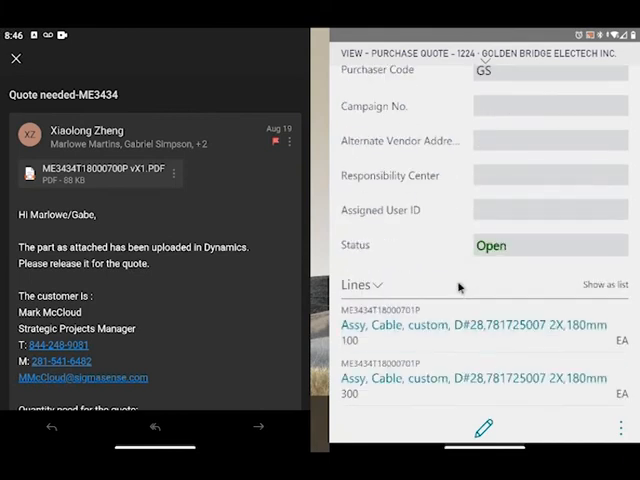
scroll(down, 3)
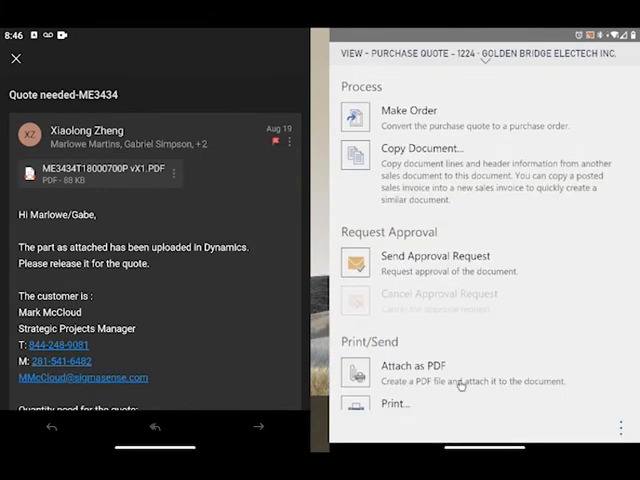
mouse_move(405, 365)
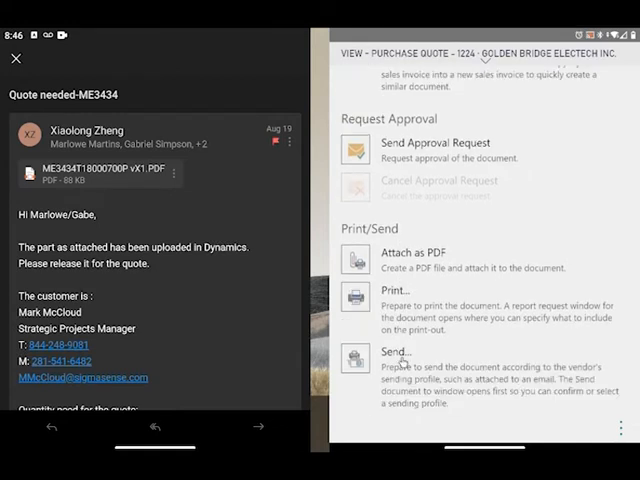
Step: Start sending quote 1224, with Email set to Yes (Prompt for Settings) and PDF attachment
click(395, 357)
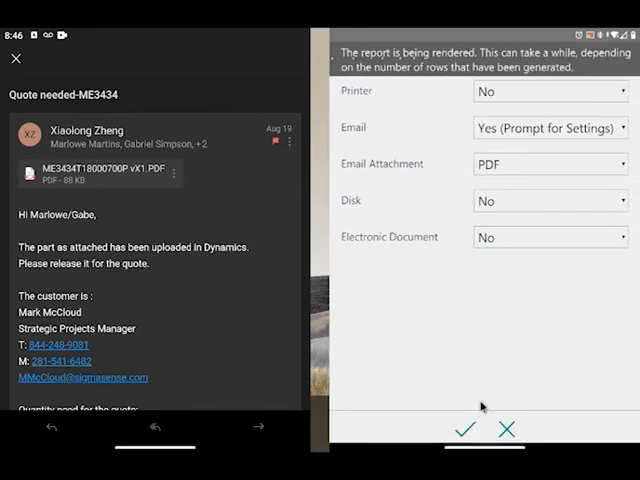
Step: Confirm emailing as PDF and replace the To address with your own Mitas Electronics address
click(463, 429)
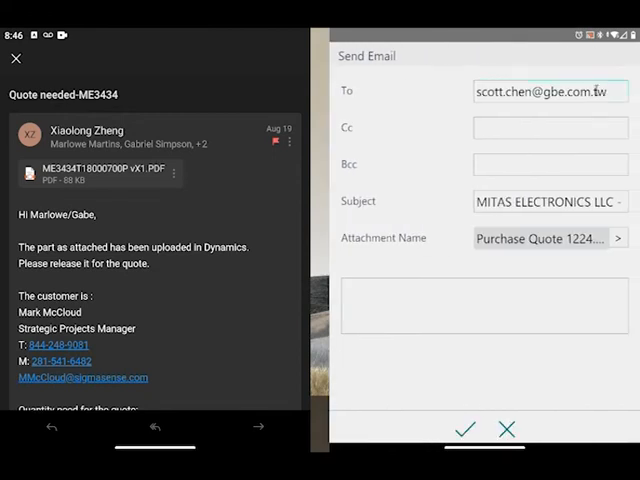
click(550, 91)
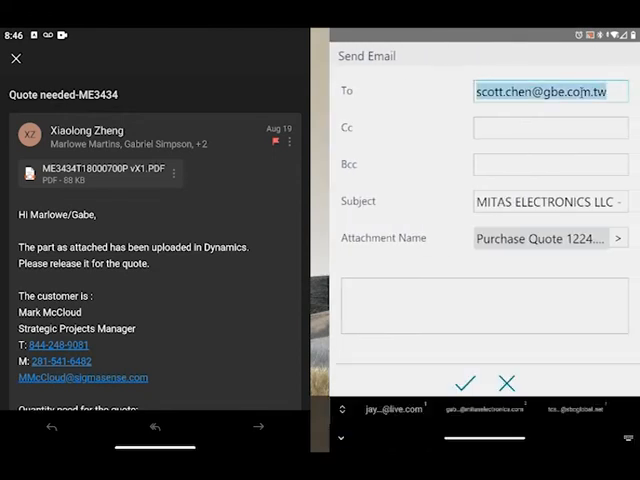
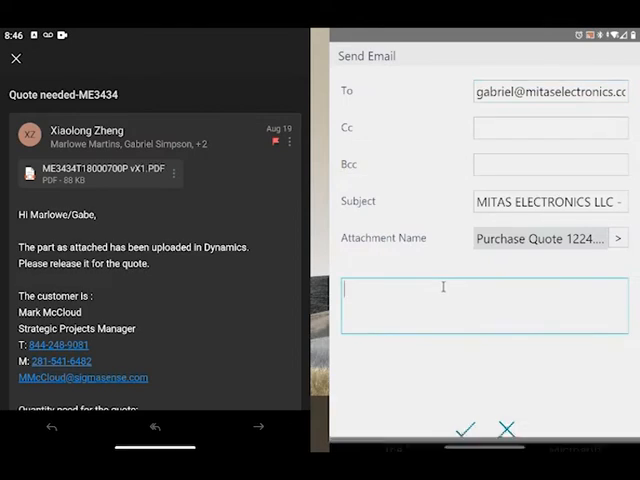
Step: Write a short volume quote note in the message body and send the email
text(Send Volume G)
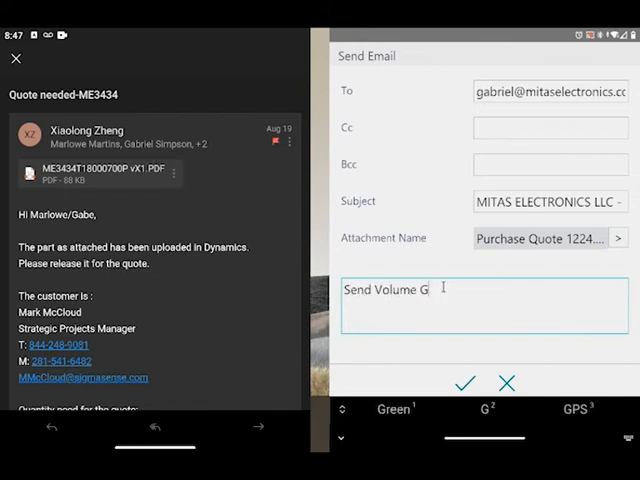
text(Q)
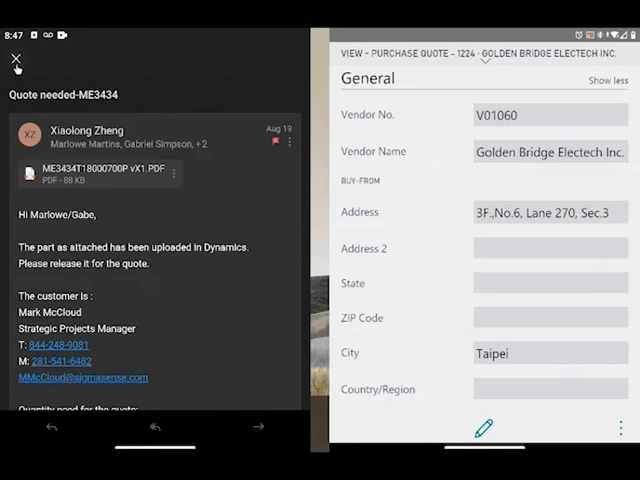
Step: Close the quote request email and bring up the Outlook folder pane
click(16, 60)
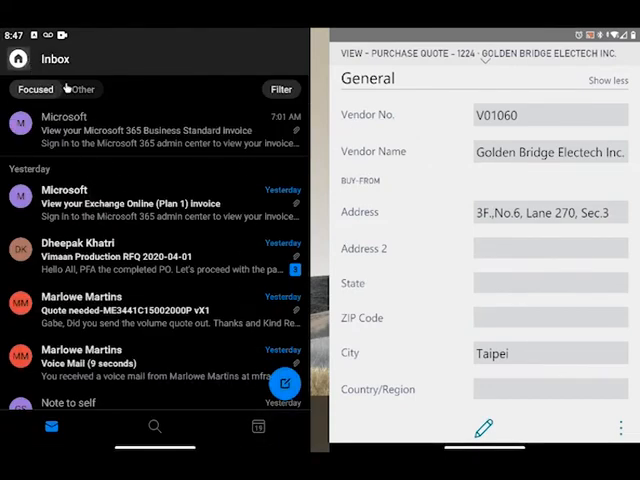
click(83, 89)
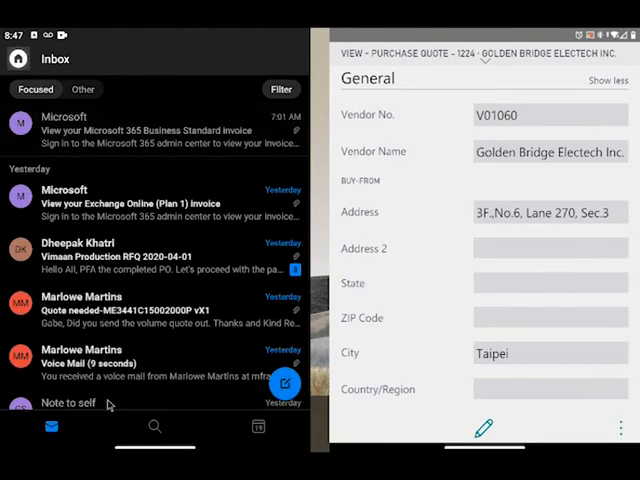
click(51, 427)
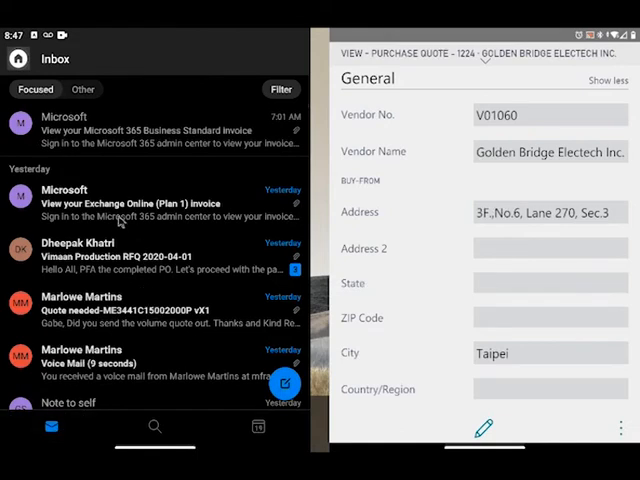
click(17, 58)
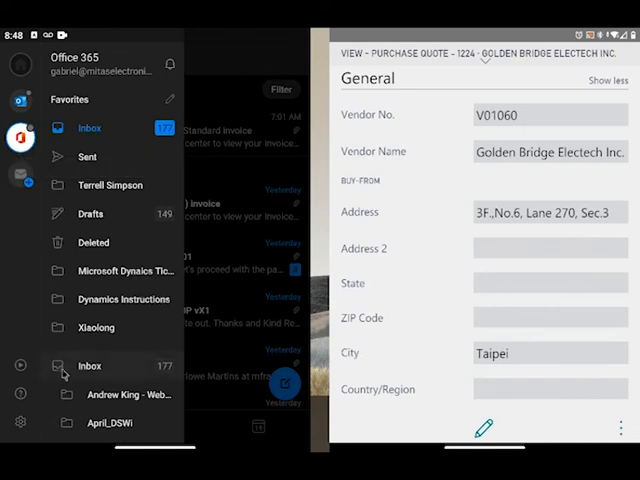
Step: Scroll down the folder list to the Esales folder holding the Purchase Quote 1224 email
scroll(down, 3)
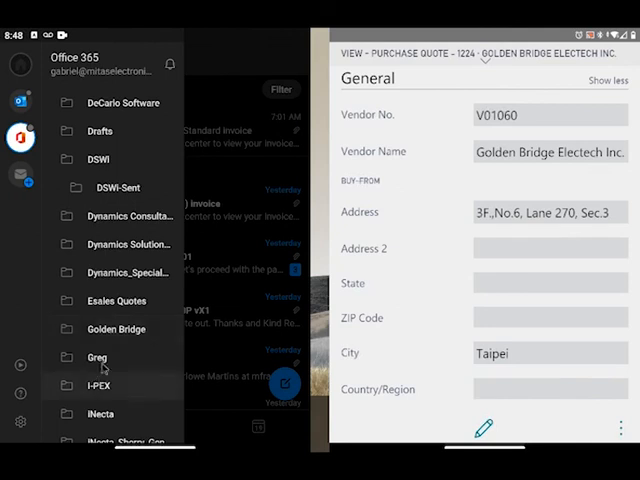
scroll(down, 3)
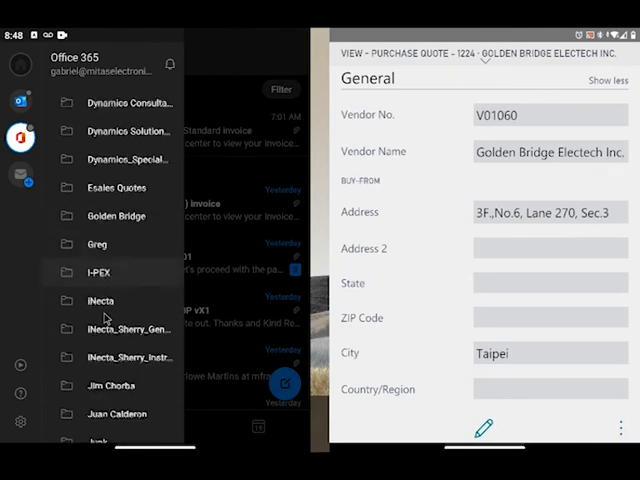
scroll(down, 3)
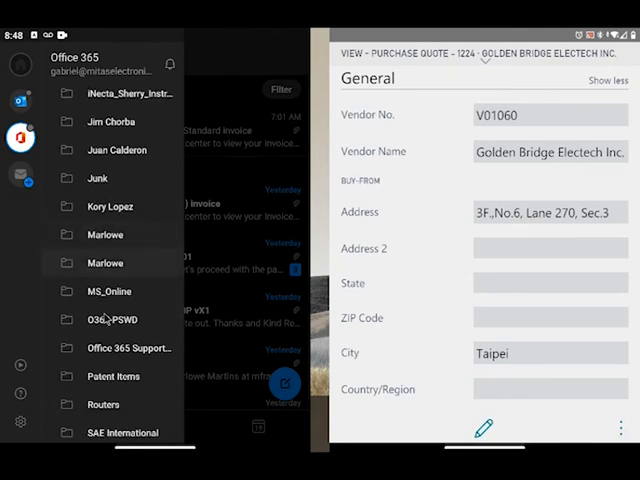
scroll(down, 3)
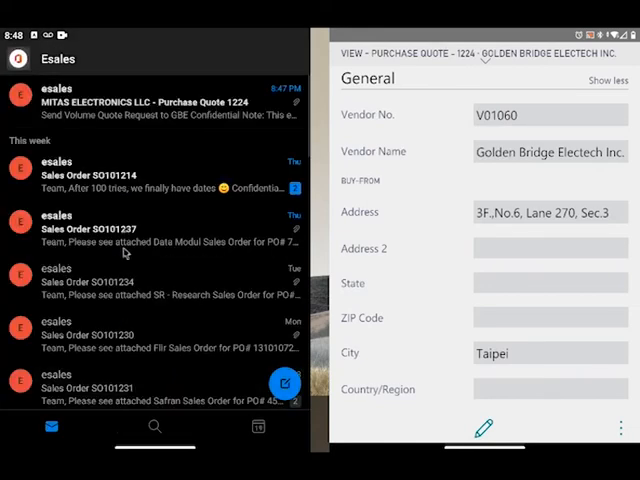
Step: View the Purchase Quote 1224 email's PDF attachment and review its volume quantity lines
click(155, 100)
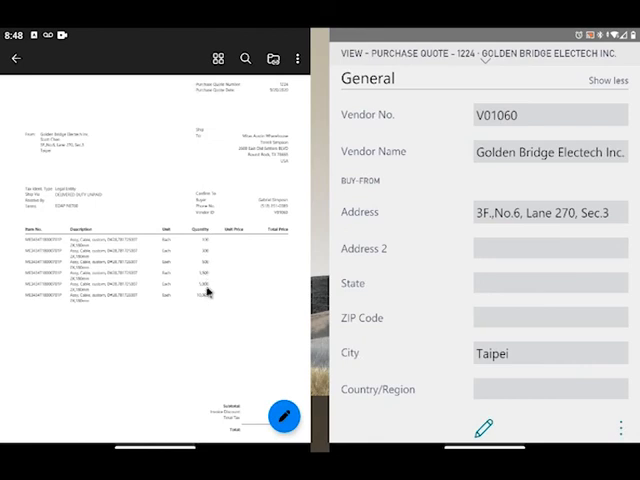
mouse_move(234, 365)
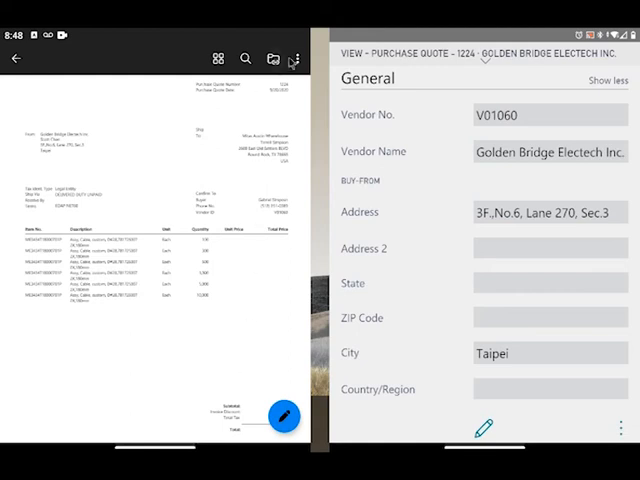
click(298, 58)
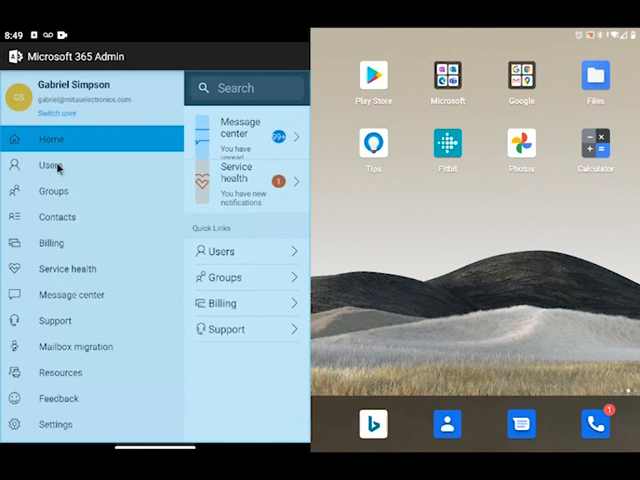
Step: Show the Users list and bring up user Castilleja's details with quick actions
click(50, 165)
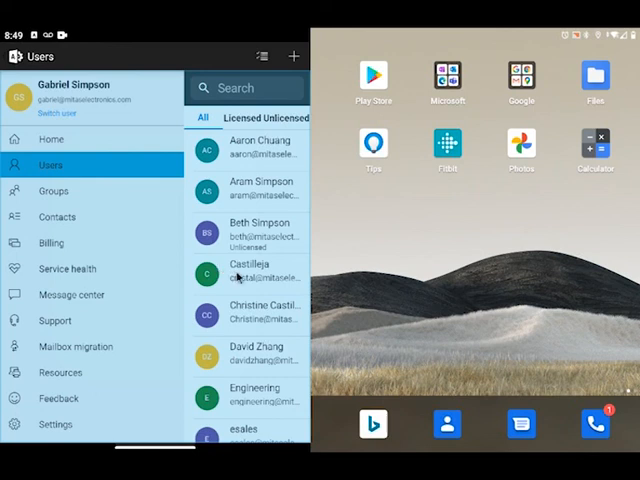
click(245, 273)
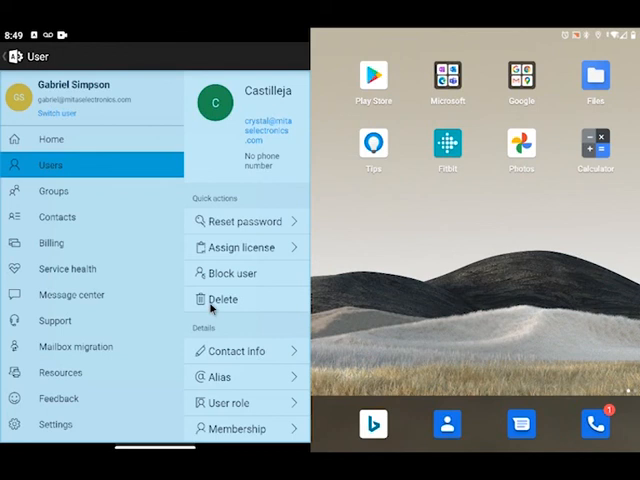
mouse_move(405, 255)
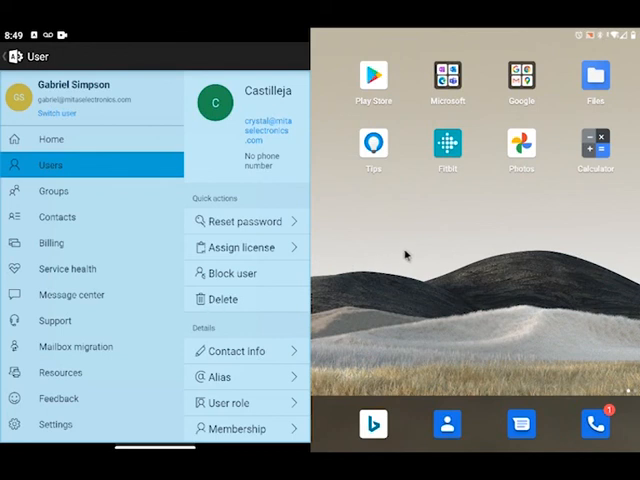